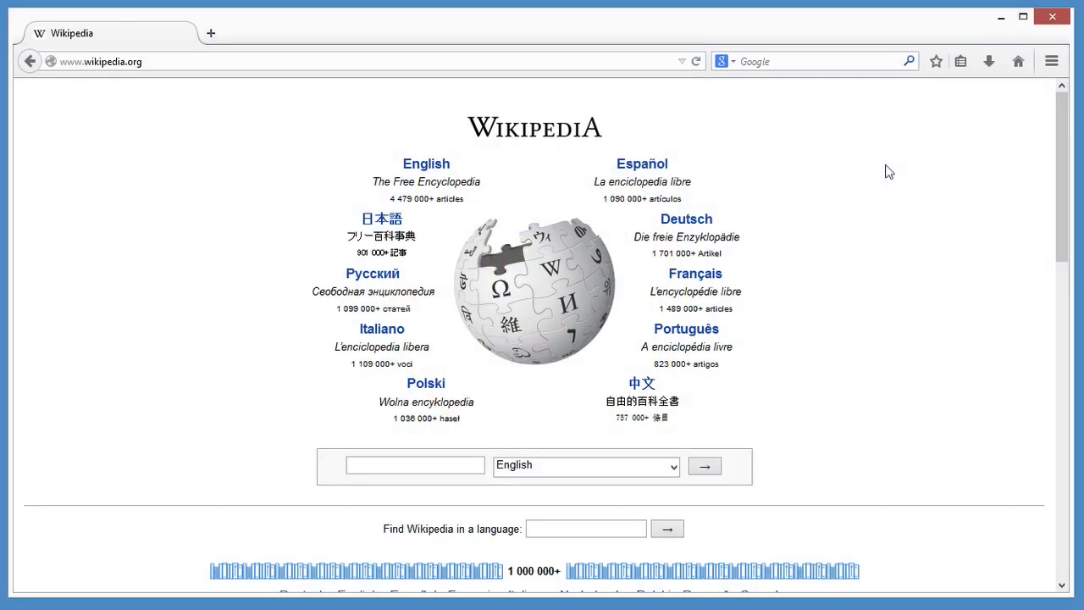
# Bookmark the open Wikipedia portal page with the toolbar star.
pyautogui.click(936, 61)
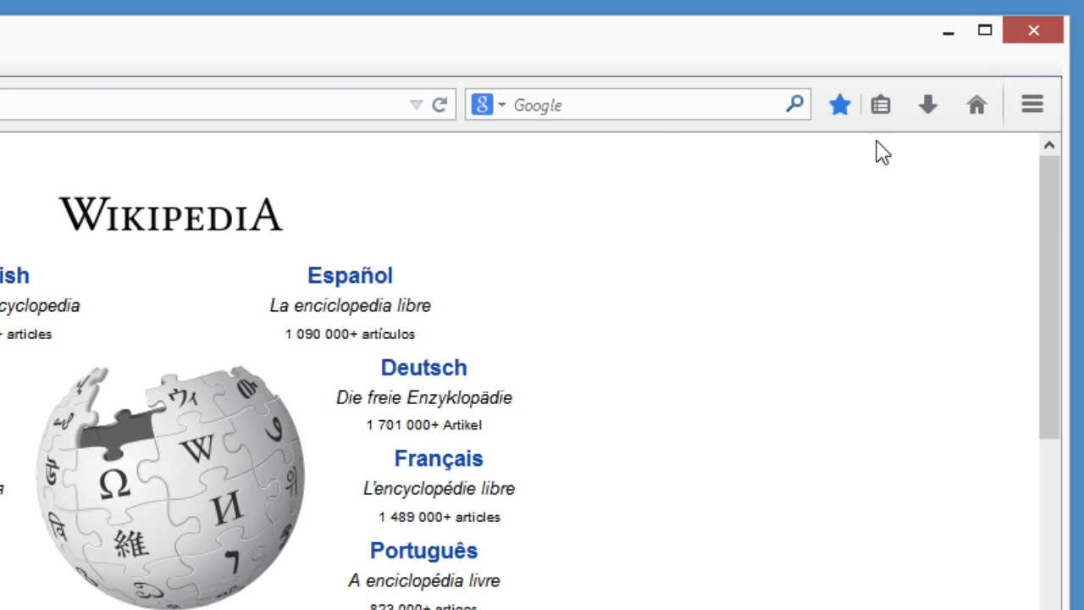
# Check recent bookmarks, then file the Wikipedia bookmark in Bookmarks Menu with tag 'Wiki'.
pyautogui.click(881, 104)
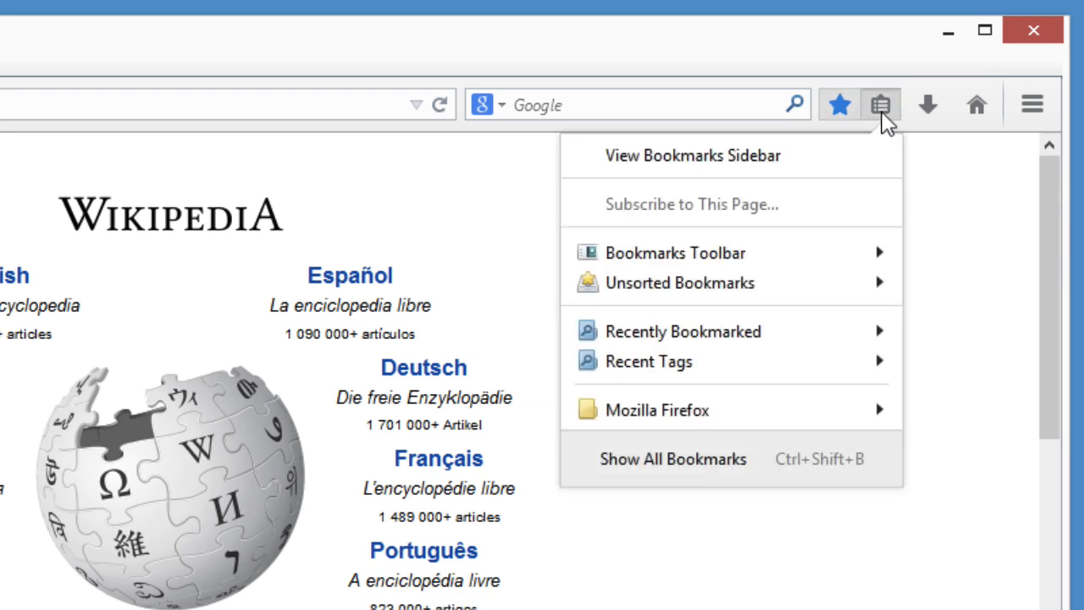
pyautogui.moveTo(678, 282)
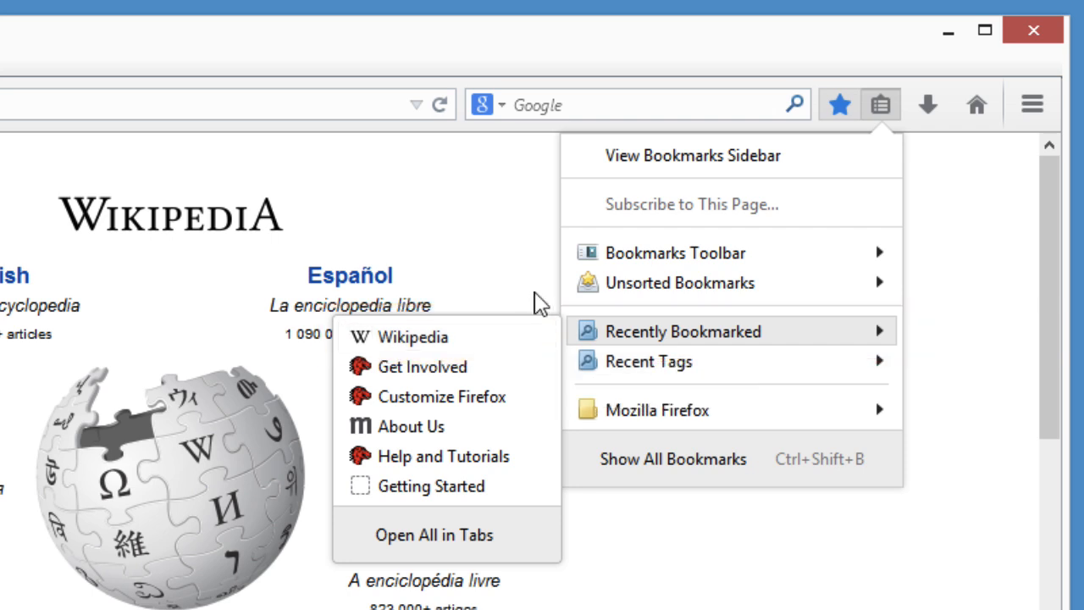
pyautogui.click(838, 105)
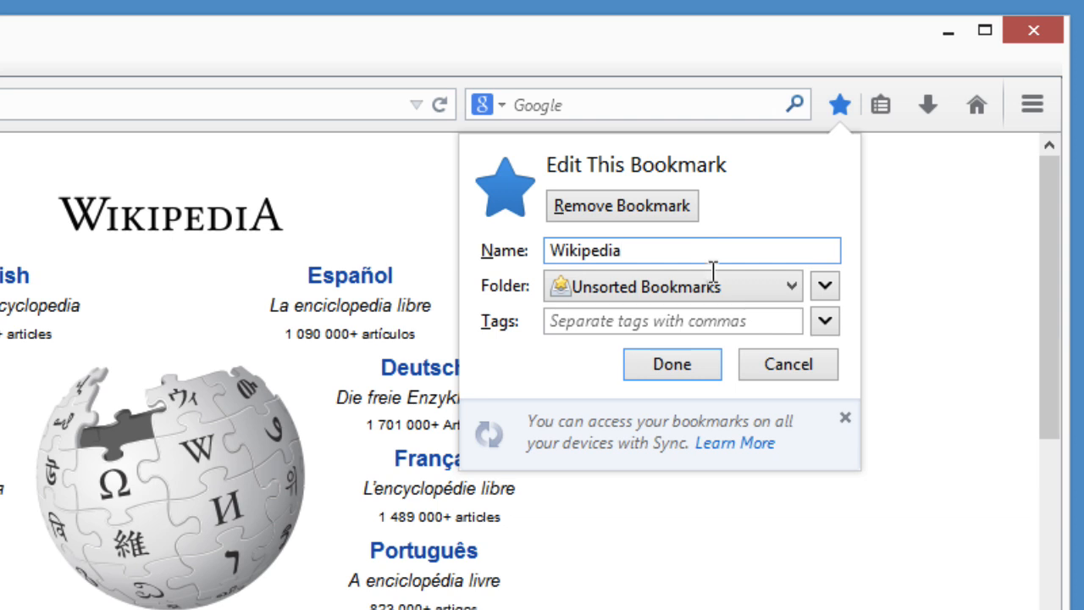
pyautogui.click(674, 285)
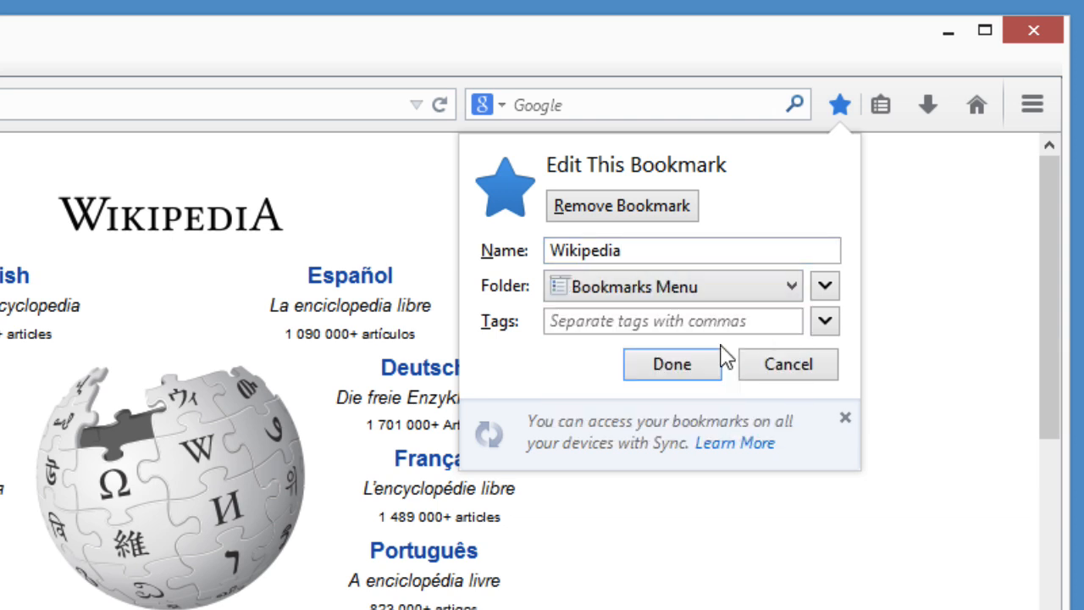
pyautogui.write('Wiki')
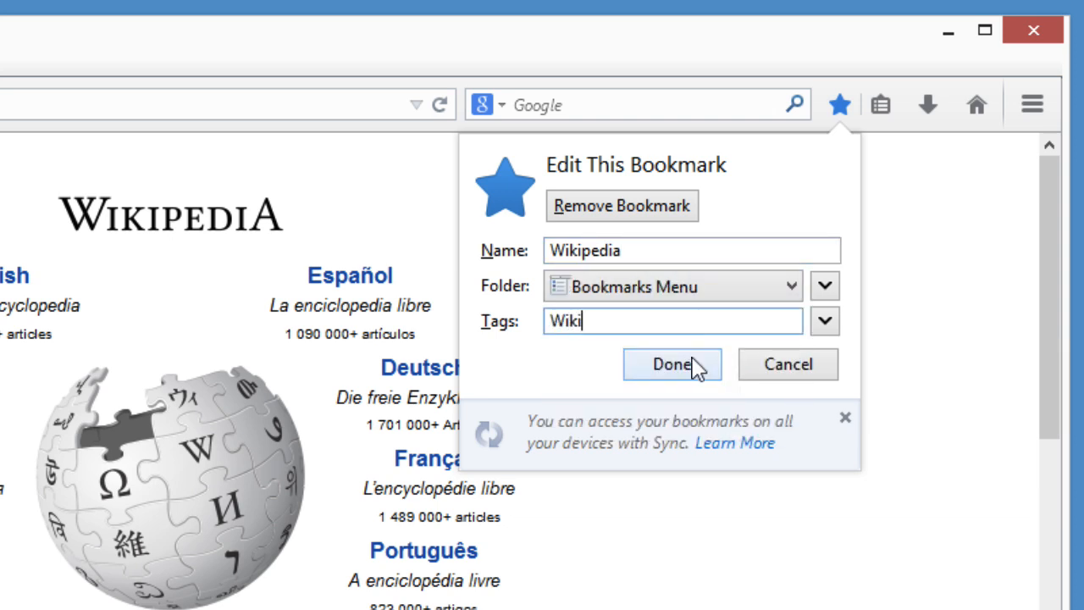
pyautogui.click(672, 365)
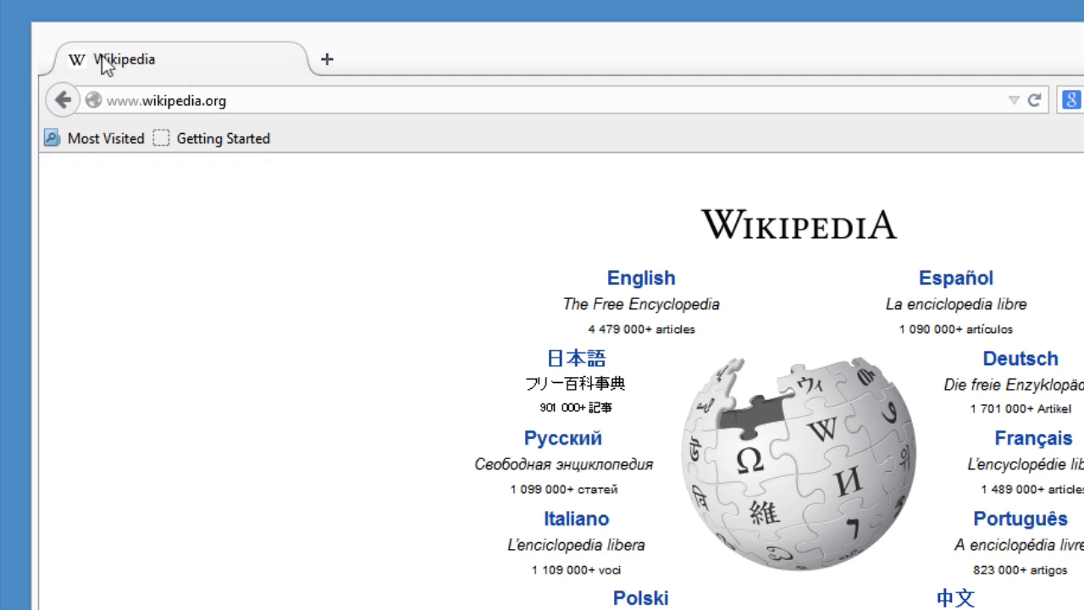